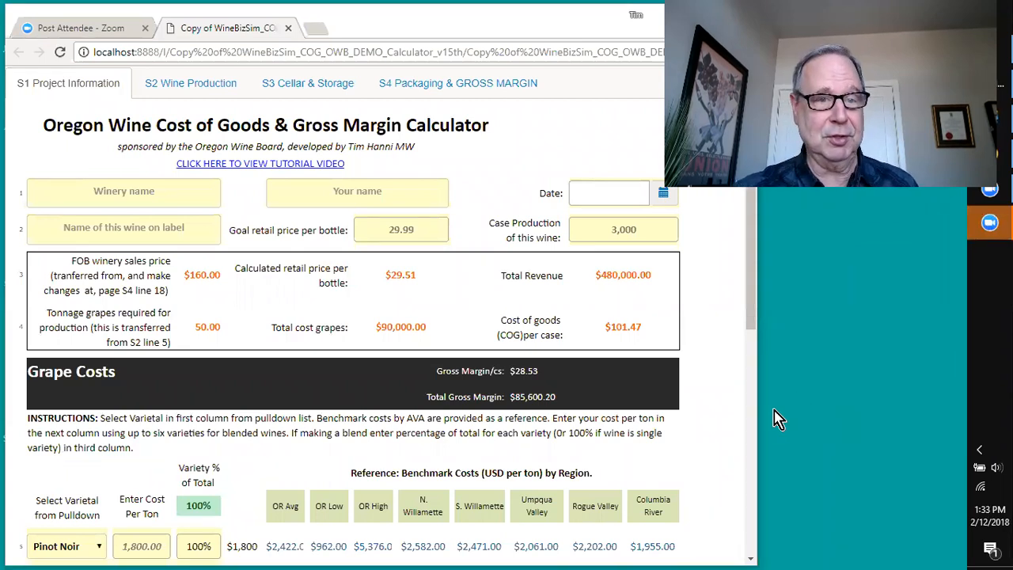
{"action": "mouse_move", "coordinate": [839, 294]}
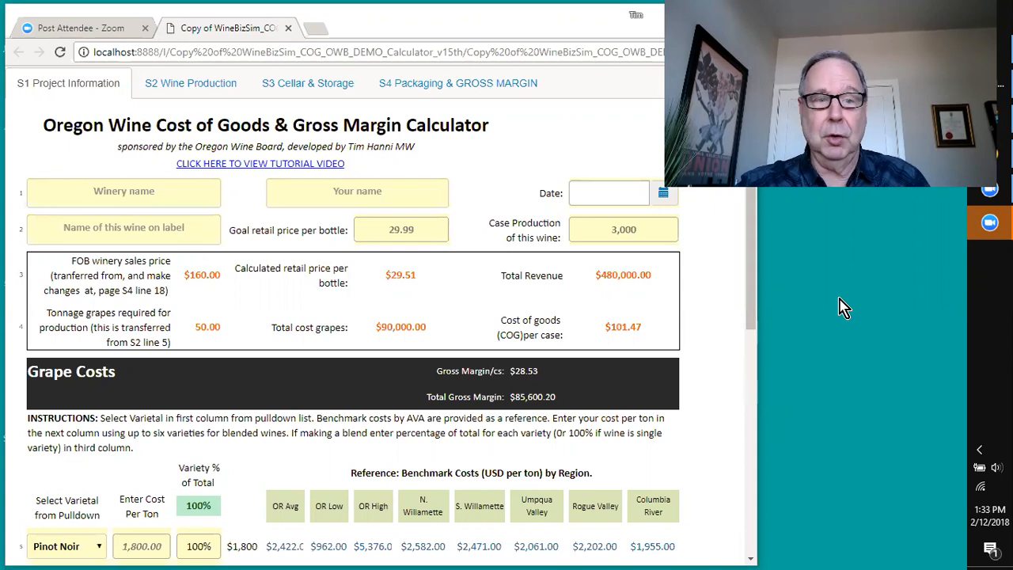
{"action": "mouse_move", "coordinate": [530, 169]}
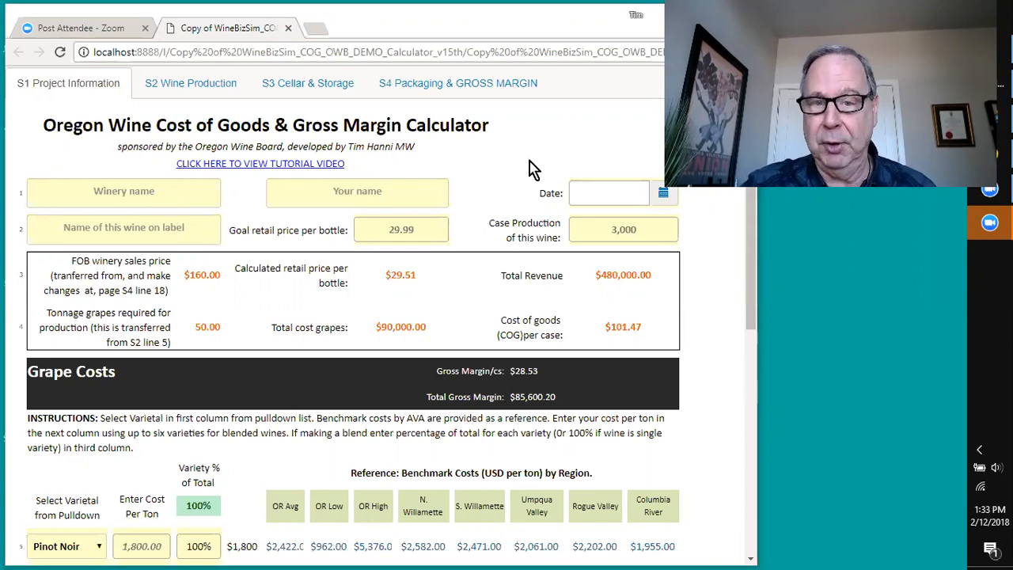
{"action": "mouse_move", "coordinate": [371, 307]}
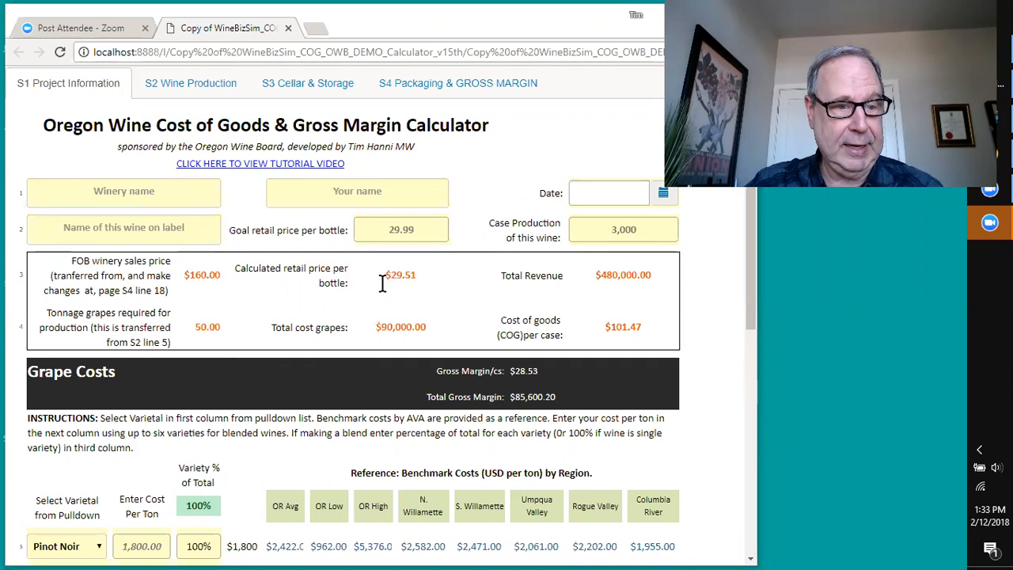
Try Cabernet Sauvignon as the first grape variety, then restore it to Pinot Noir
{"action": "scroll", "scroll_direction": "down", "scroll_amount": 3}
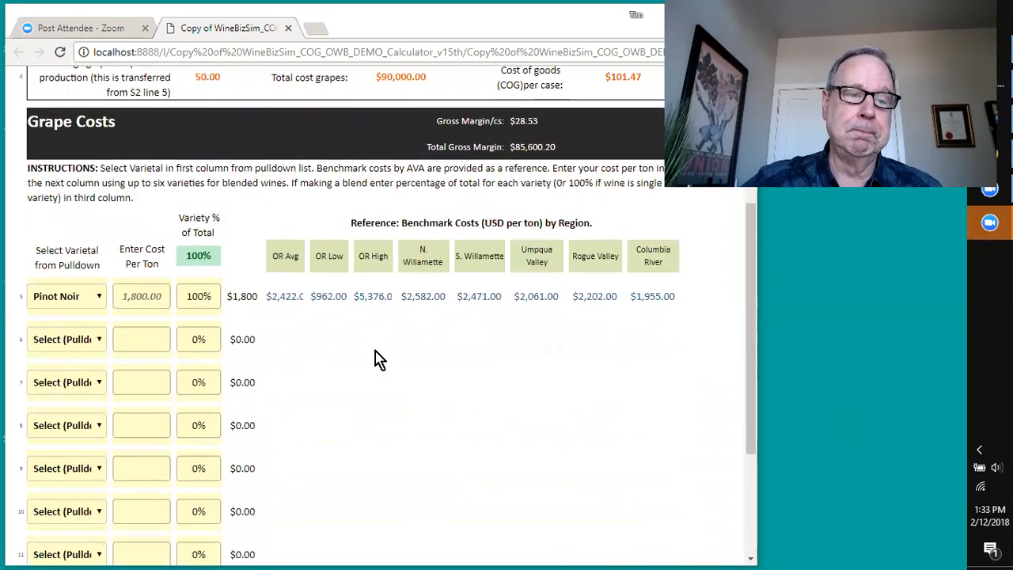
{"action": "scroll", "scroll_direction": "down", "scroll_amount": 3}
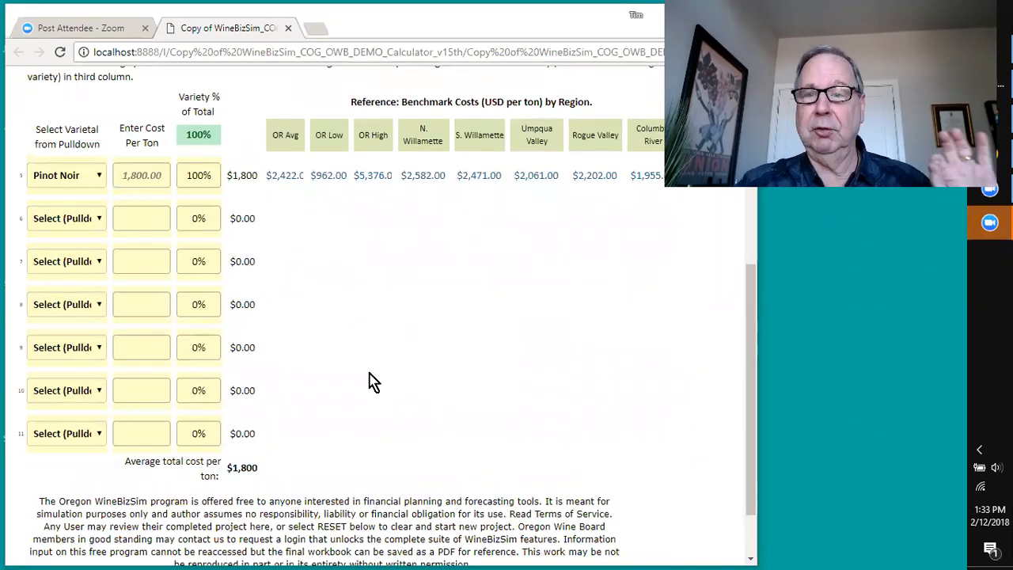
{"action": "mouse_move", "coordinate": [79, 249]}
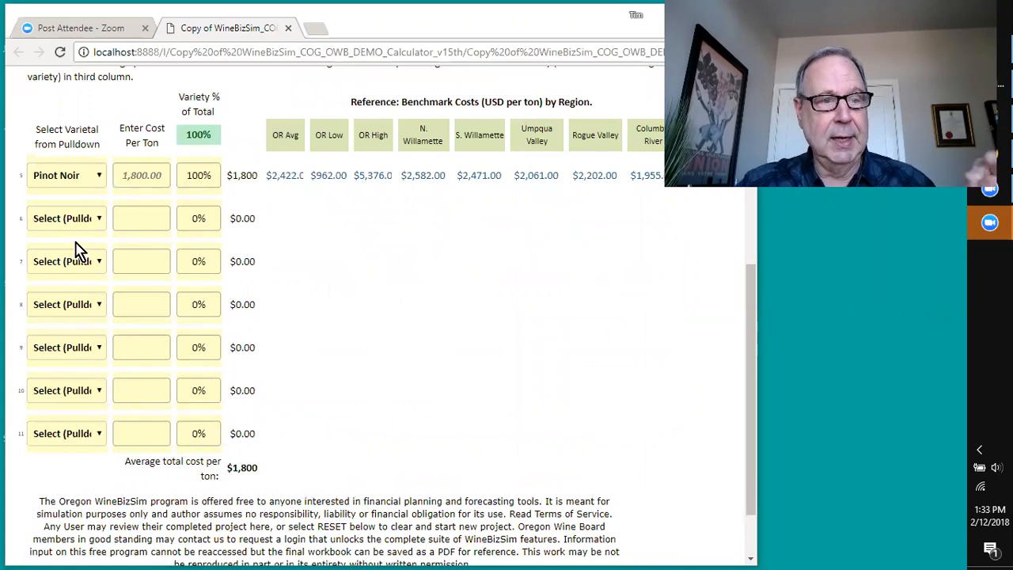
{"action": "left_click", "coordinate": [66, 174]}
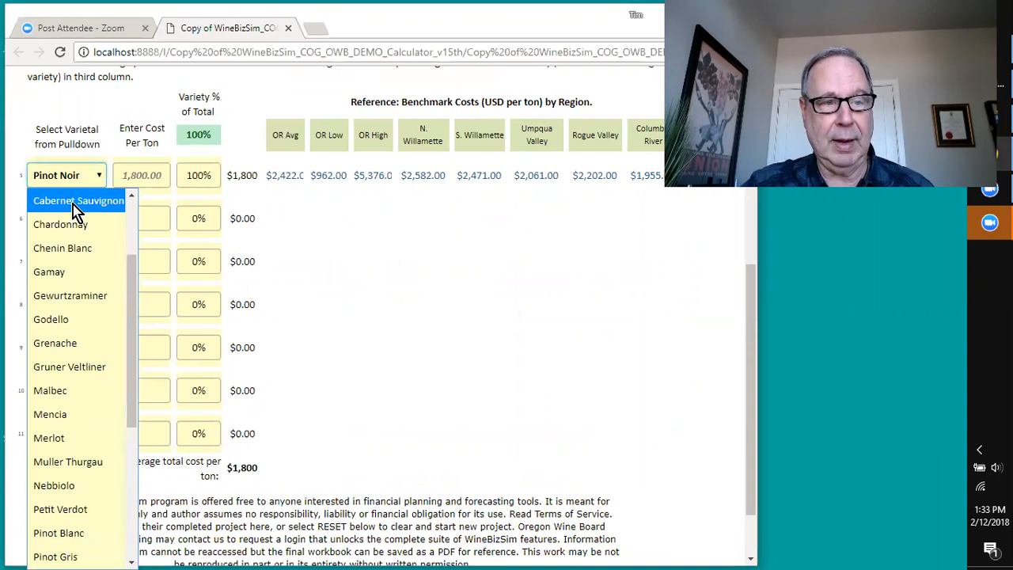
{"action": "left_click", "coordinate": [78, 201]}
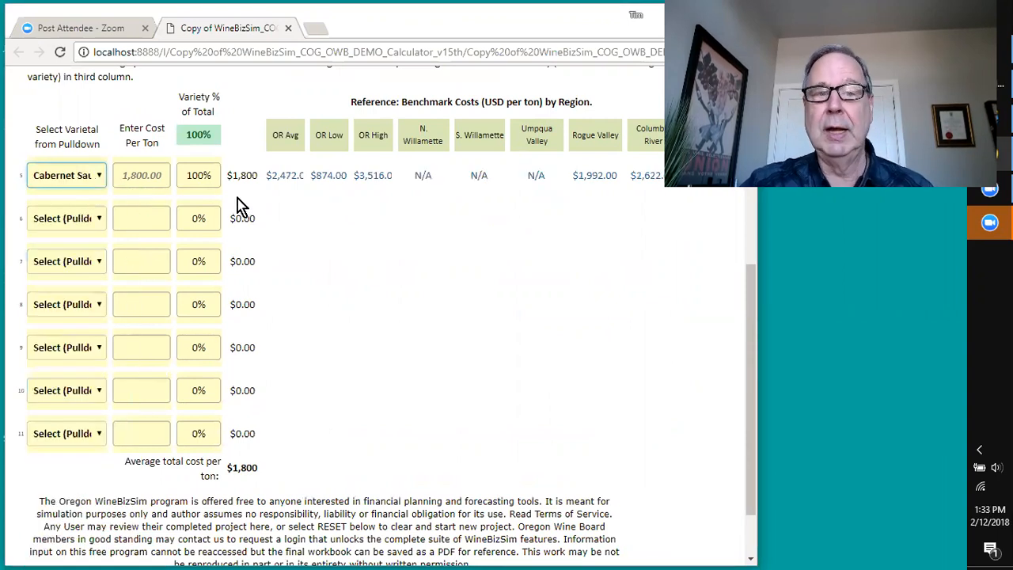
{"action": "mouse_move", "coordinate": [293, 170]}
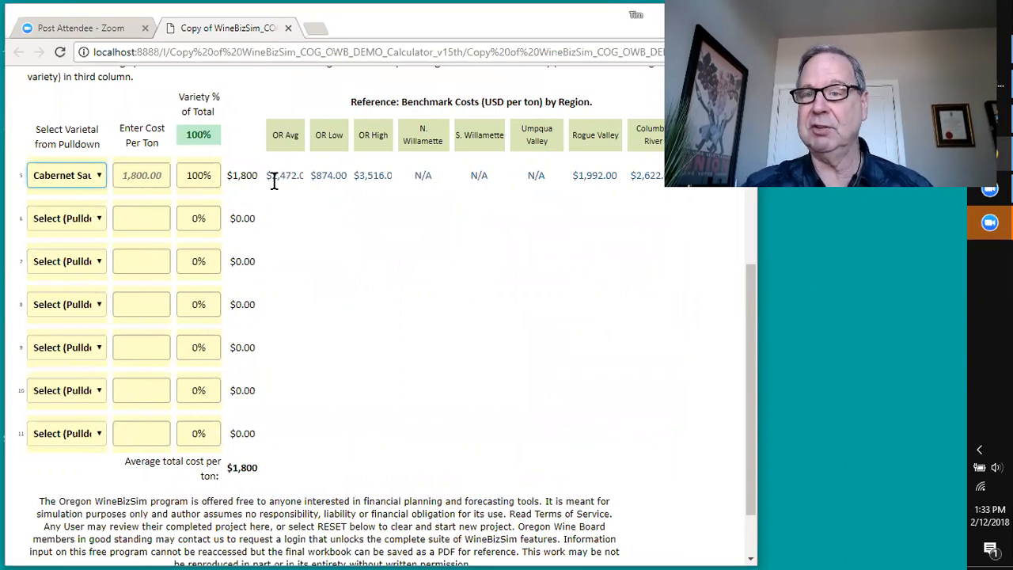
{"action": "mouse_move", "coordinate": [309, 194]}
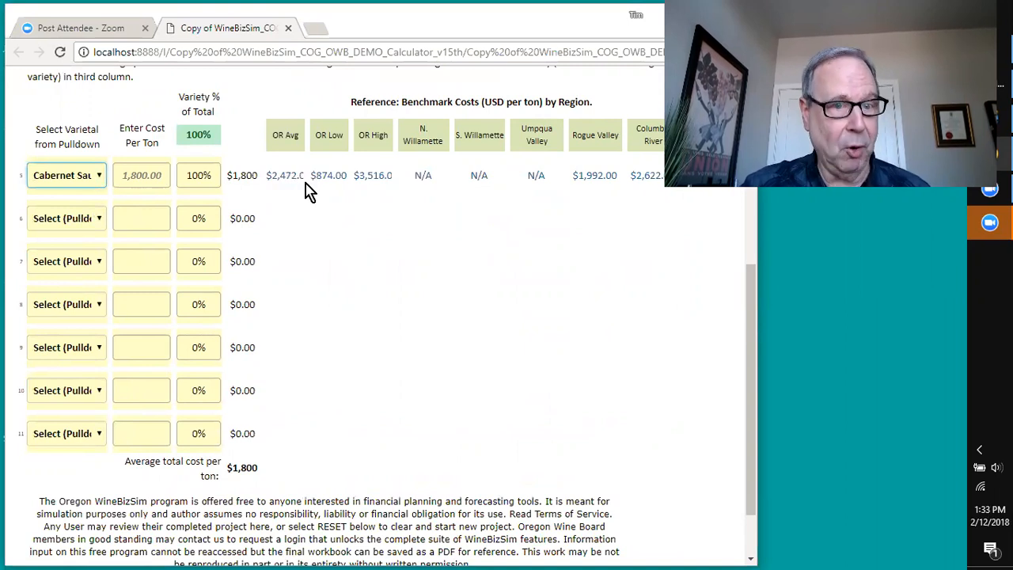
{"action": "mouse_move", "coordinate": [339, 209]}
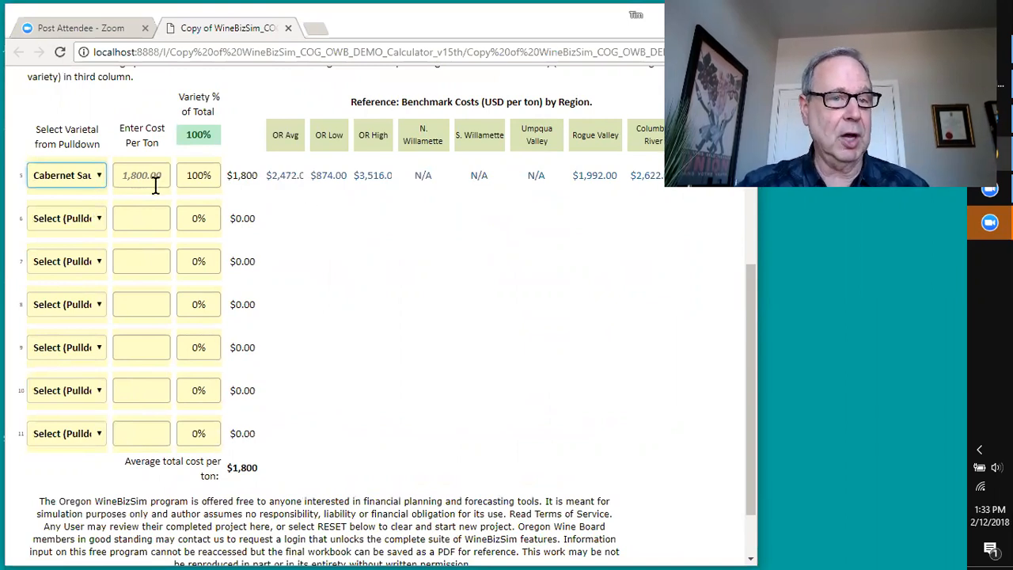
{"action": "mouse_move", "coordinate": [107, 190]}
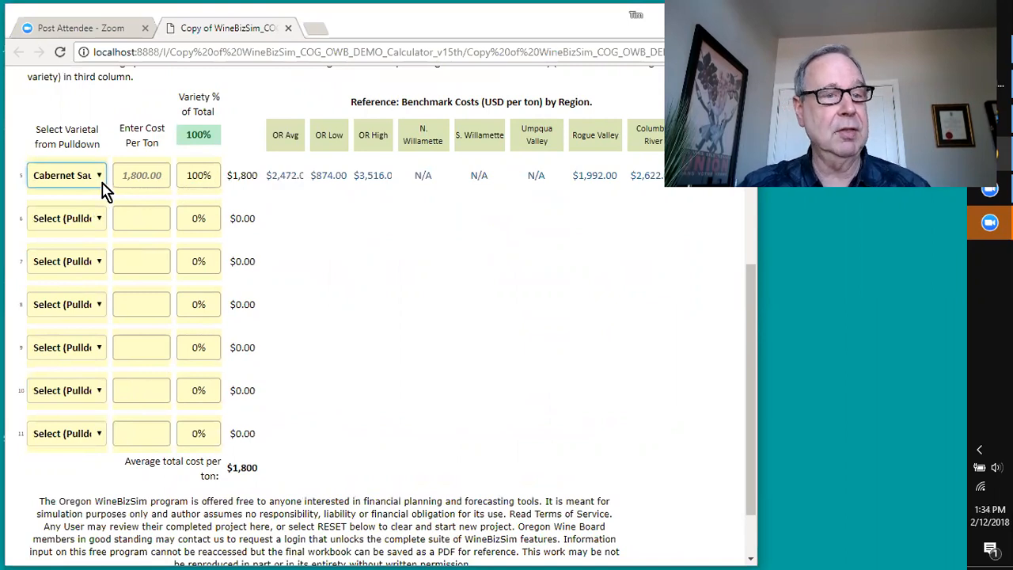
{"action": "left_click", "coordinate": [66, 175]}
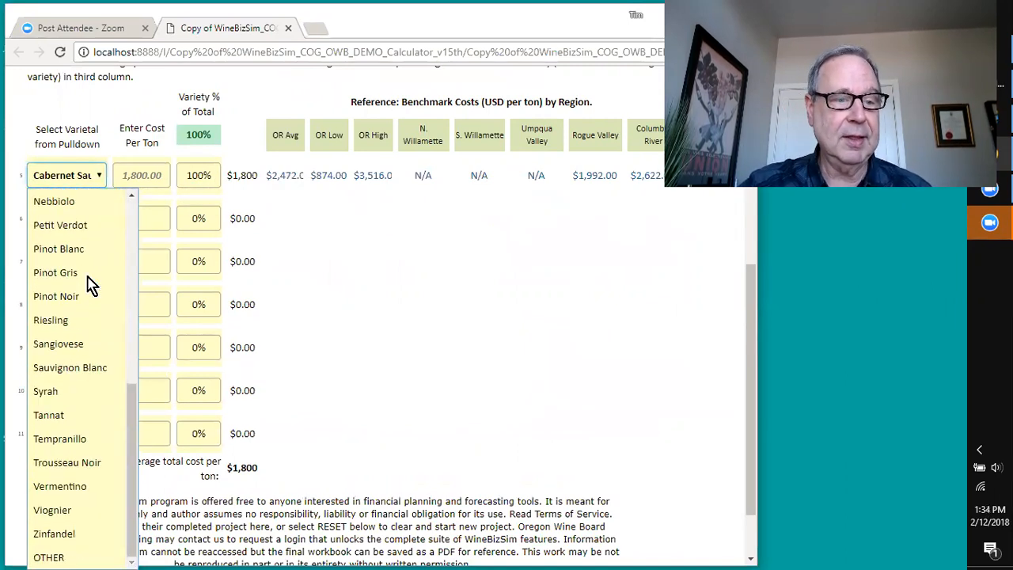
{"action": "mouse_move", "coordinate": [59, 248]}
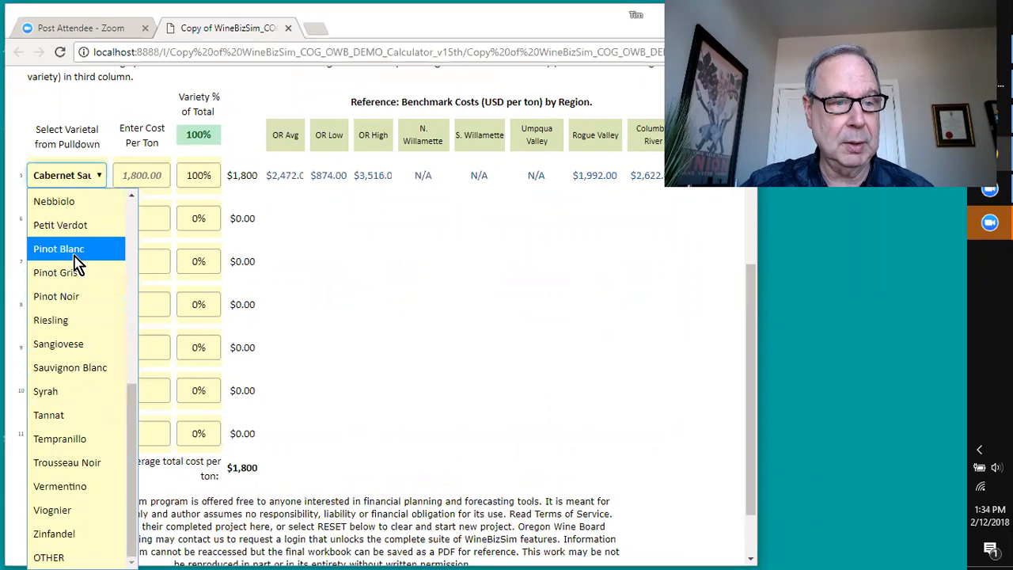
{"action": "left_click", "coordinate": [56, 296]}
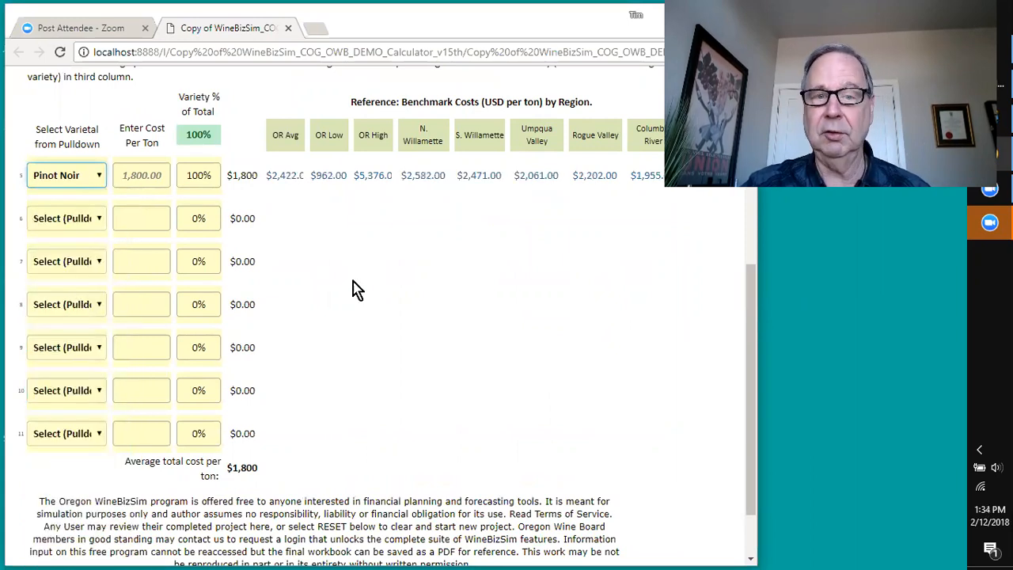
{"action": "mouse_move", "coordinate": [216, 477]}
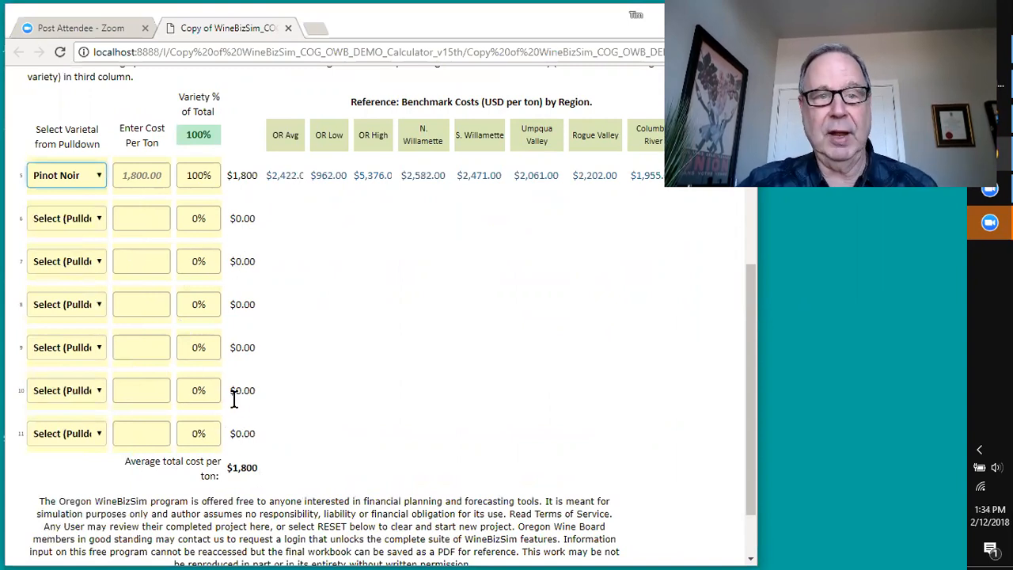
{"action": "scroll", "scroll_direction": "down", "scroll_amount": 3}
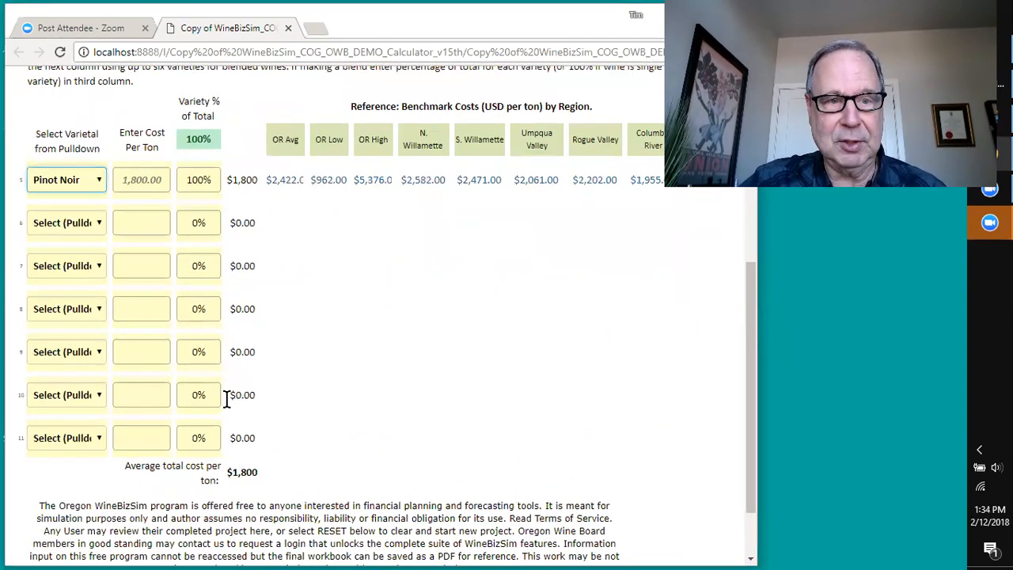
{"action": "scroll", "scroll_direction": "up", "scroll_amount": 3}
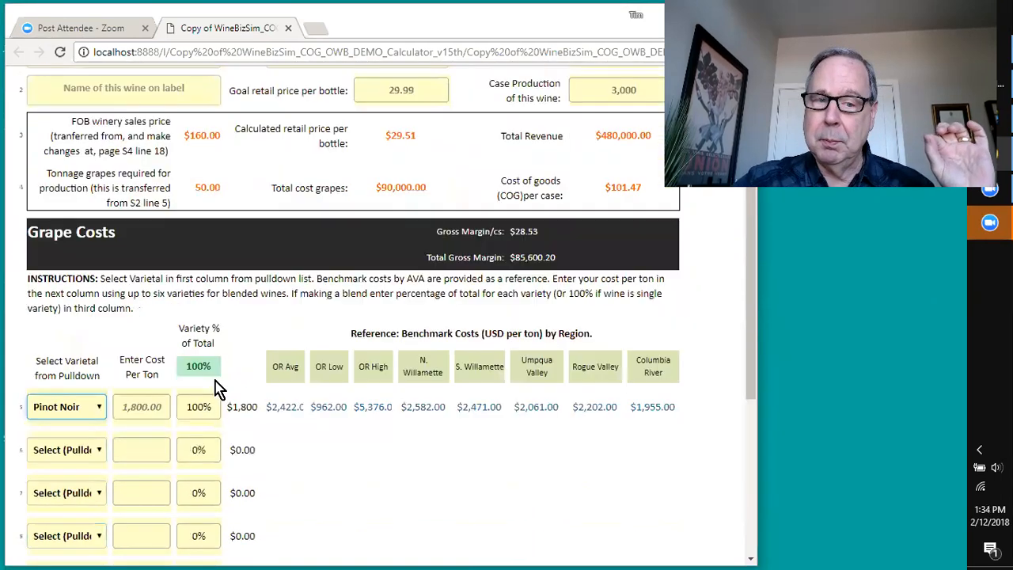
{"action": "scroll", "scroll_direction": "down", "scroll_amount": 3}
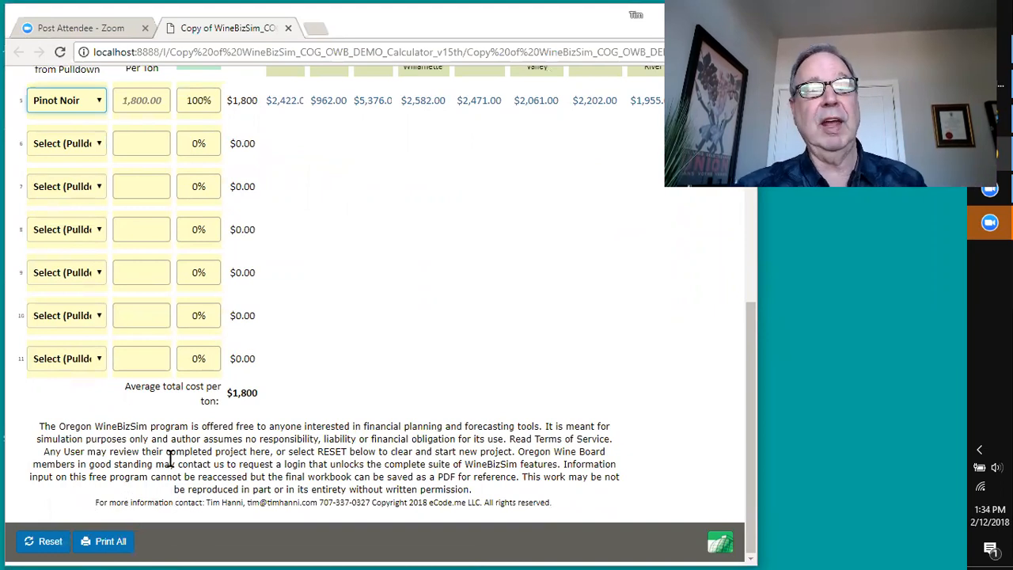
{"action": "scroll", "scroll_direction": "up", "scroll_amount": 3}
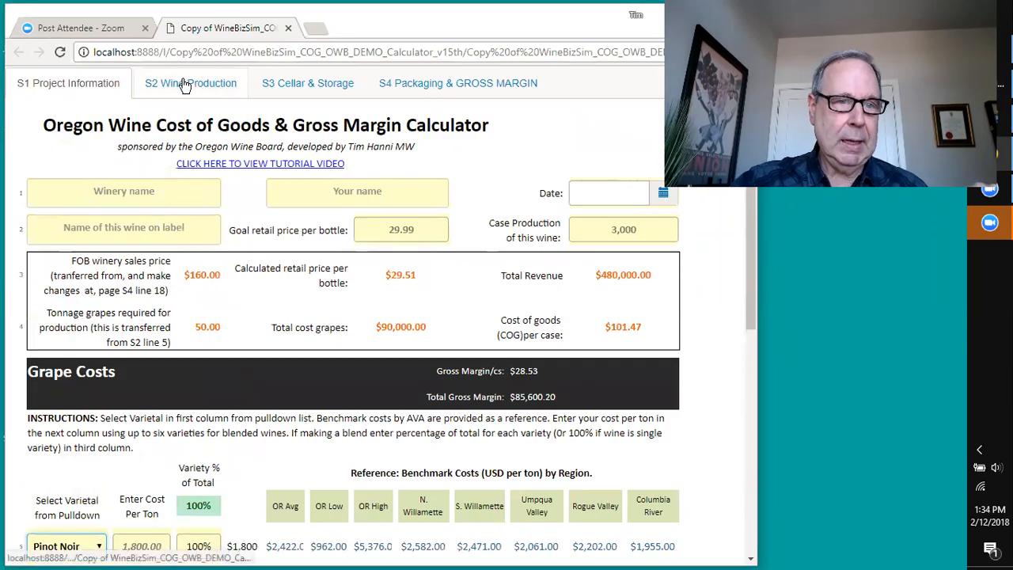
Review the S2 Wine Production worksheet totals: $145,589.80 grapes and production, $48.53 per case
{"action": "left_click", "coordinate": [190, 83]}
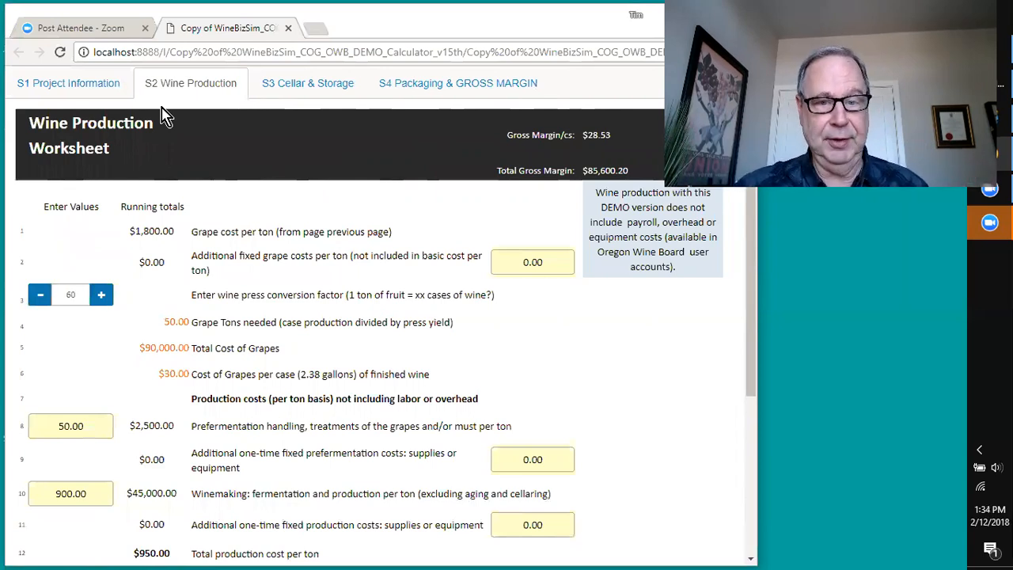
{"action": "mouse_move", "coordinate": [241, 283]}
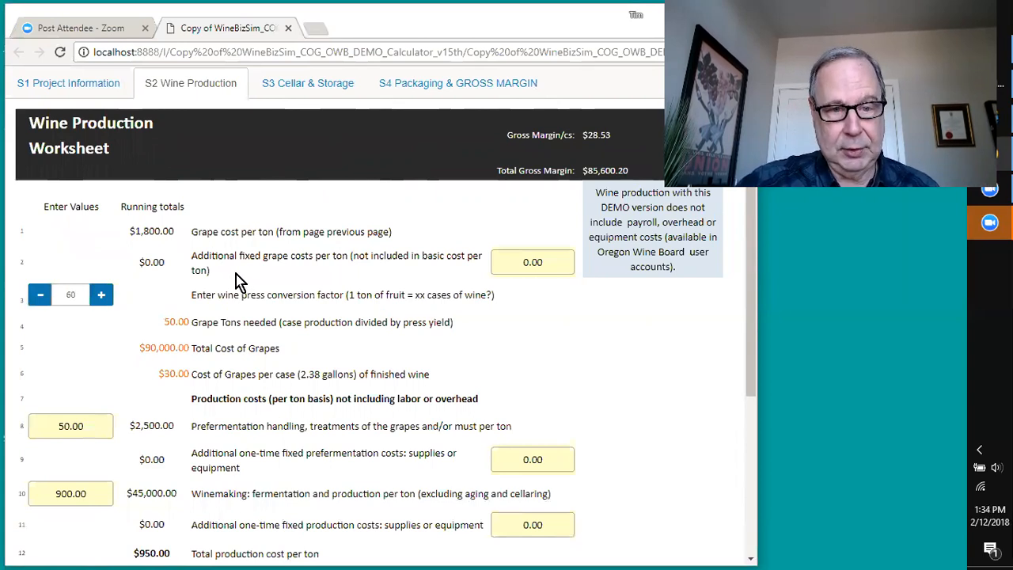
{"action": "scroll", "scroll_direction": "down", "scroll_amount": 3}
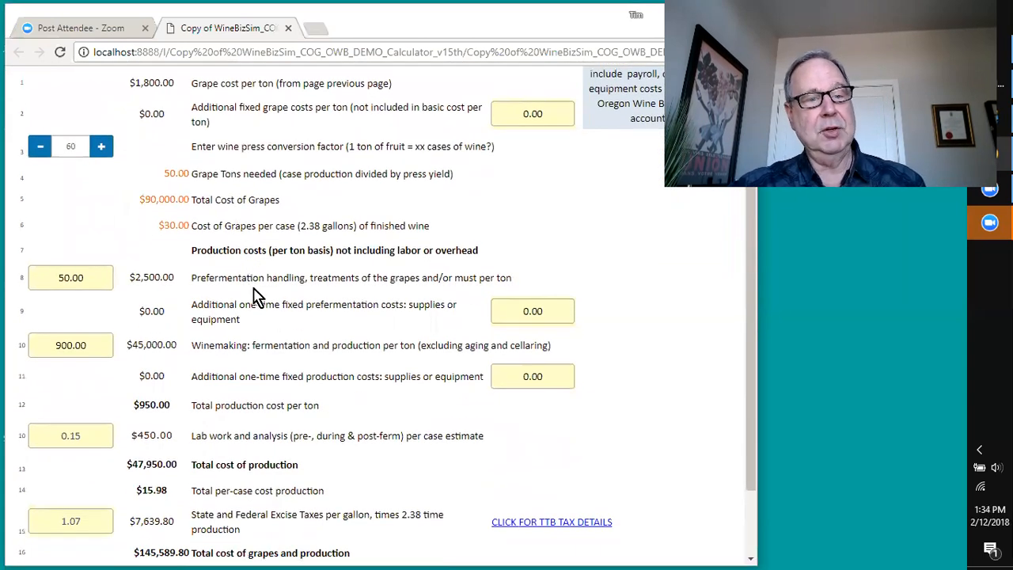
{"action": "mouse_move", "coordinate": [265, 296]}
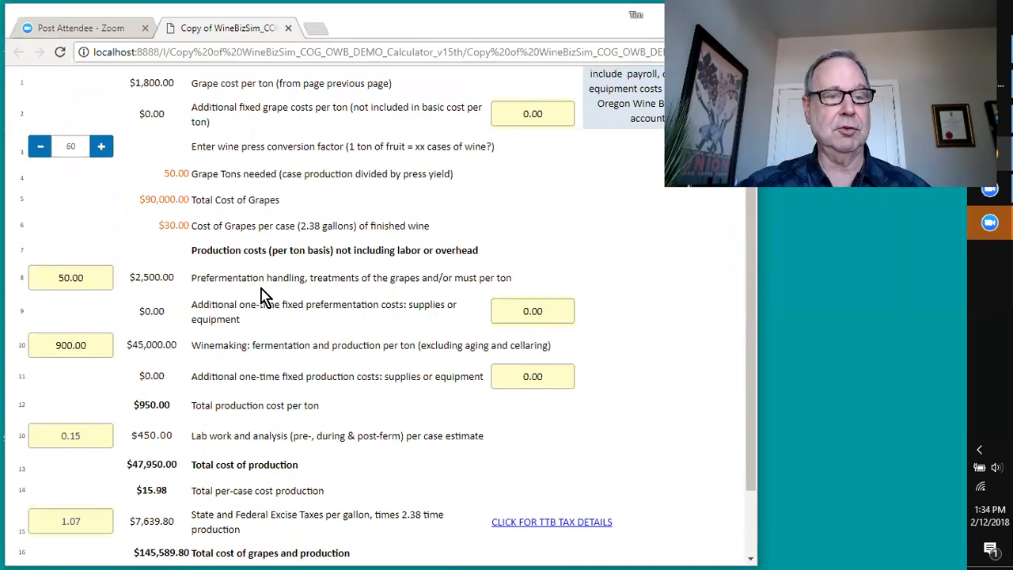
{"action": "mouse_move", "coordinate": [253, 305]}
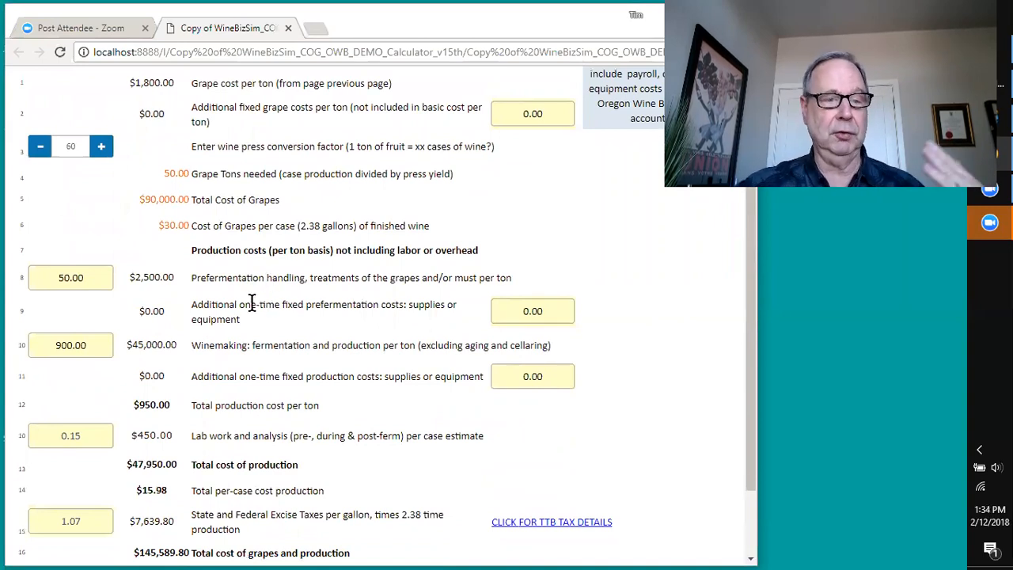
{"action": "scroll", "scroll_direction": "down", "scroll_amount": 3}
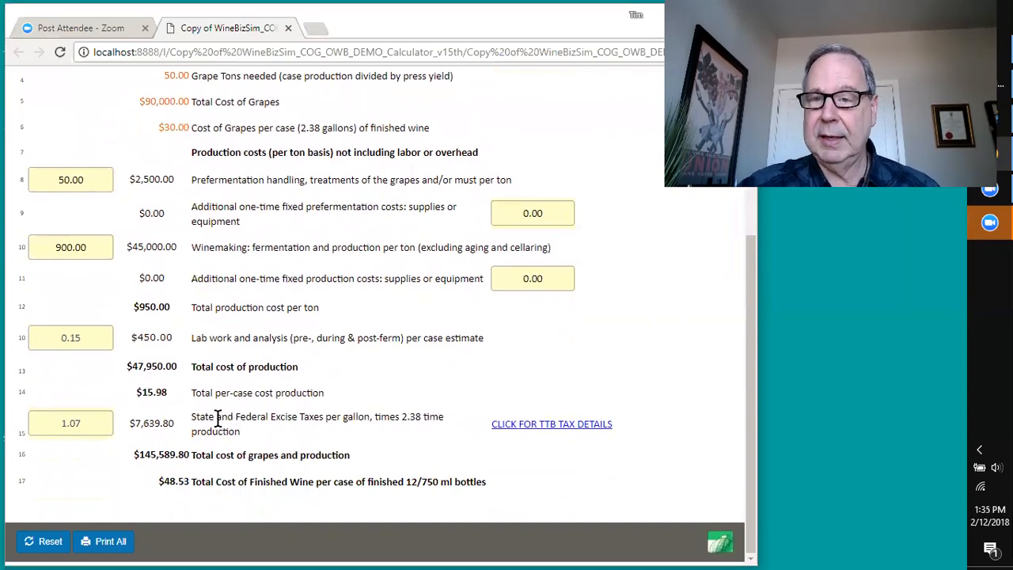
{"action": "mouse_move", "coordinate": [198, 447]}
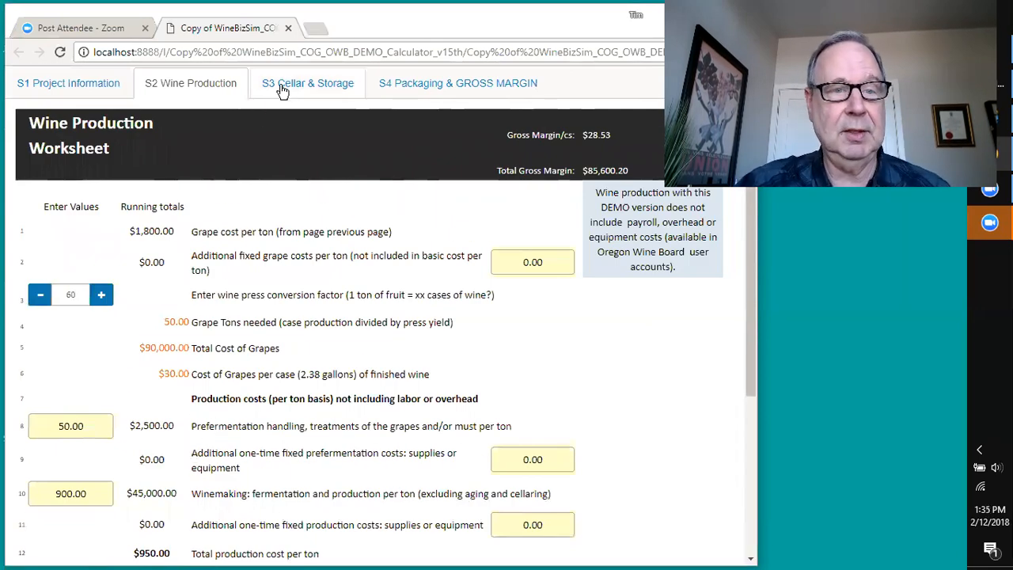
Review the S3 Cellar & Storage worksheet: 6 months used French oak adding $4.32 per case
{"action": "left_click", "coordinate": [307, 82]}
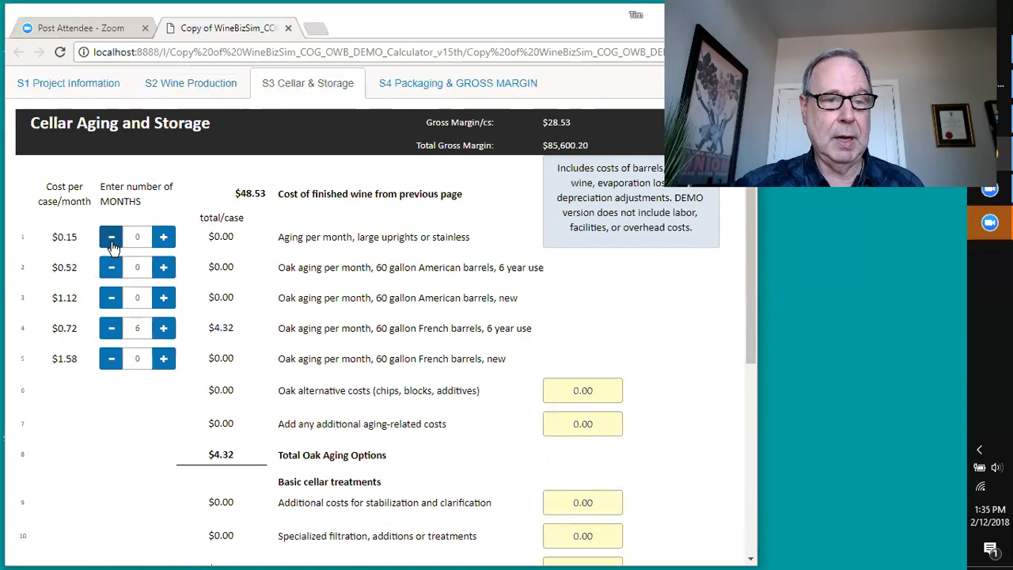
{"action": "mouse_move", "coordinate": [110, 267]}
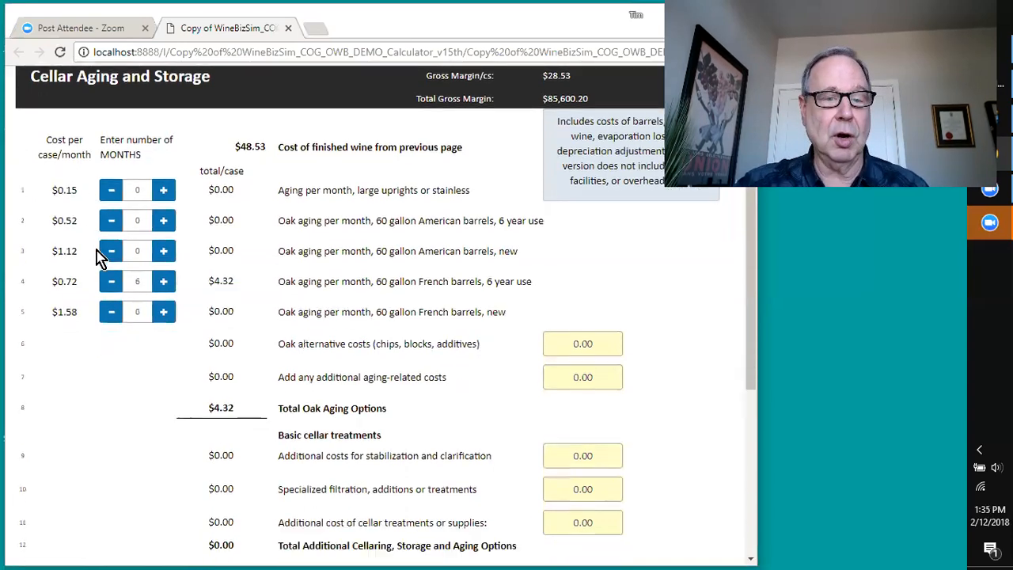
{"action": "scroll", "scroll_direction": "down", "scroll_amount": 3}
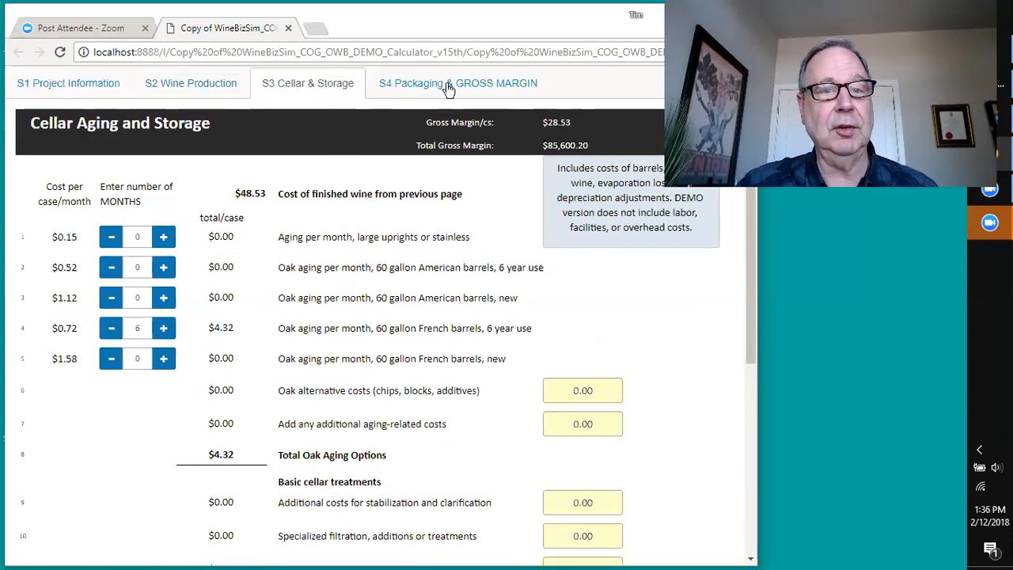
Show the S4 Packaging & Gross Margin worksheet with $101.47 finished cost of goods per case
{"action": "left_click", "coordinate": [457, 83]}
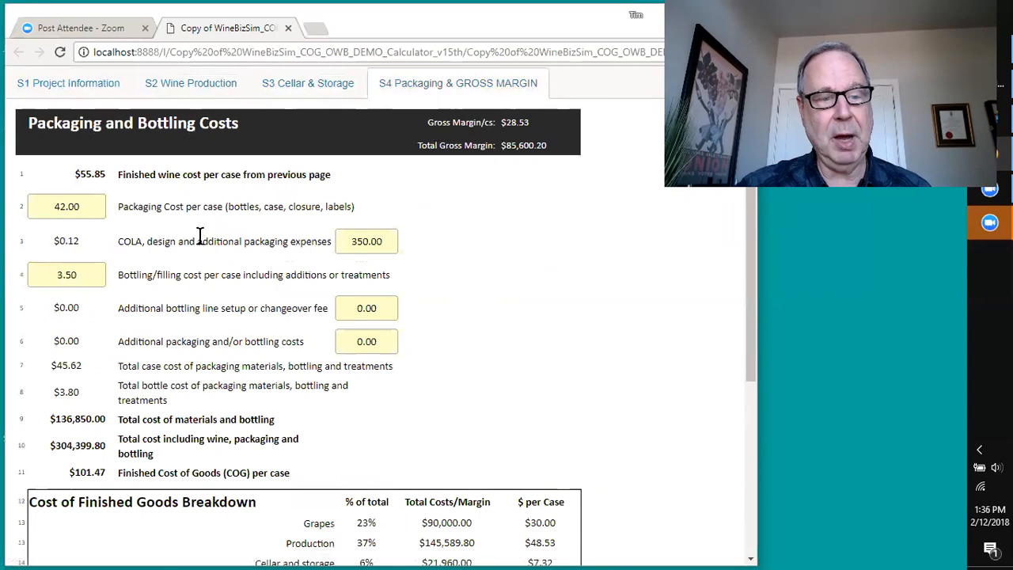
{"action": "scroll", "scroll_direction": "down", "scroll_amount": 3}
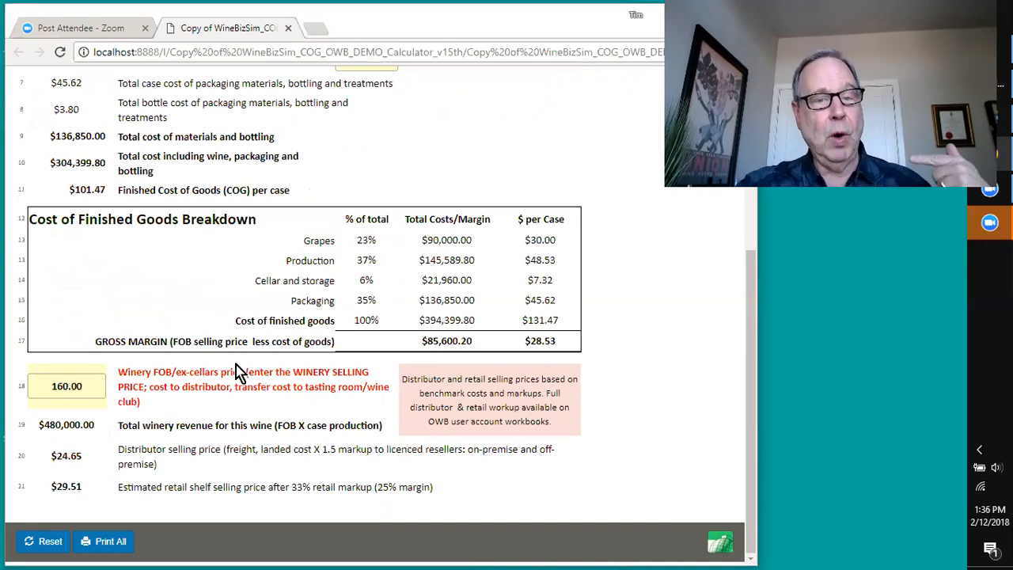
{"action": "mouse_move", "coordinate": [111, 400]}
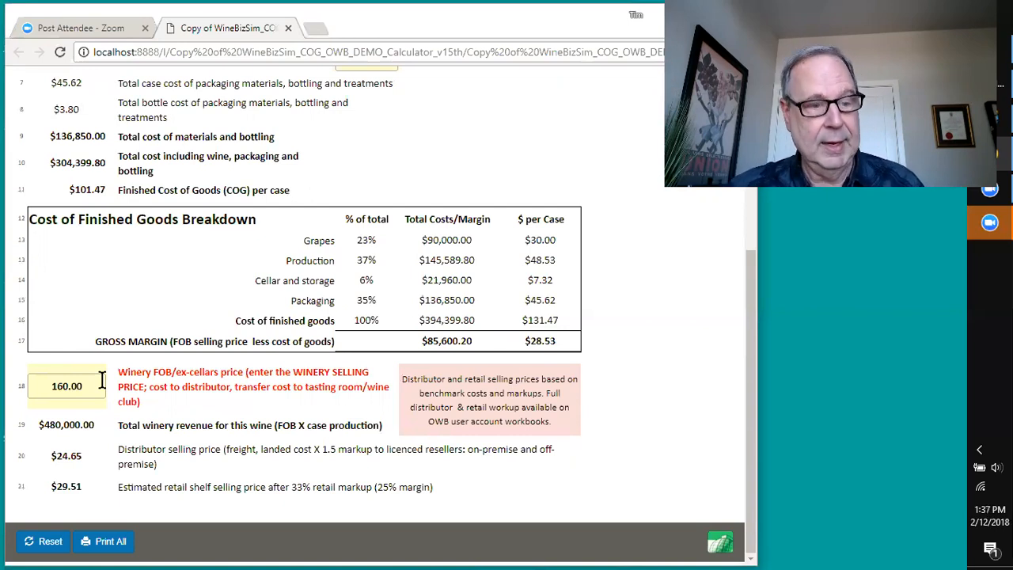
{"action": "mouse_move", "coordinate": [172, 502]}
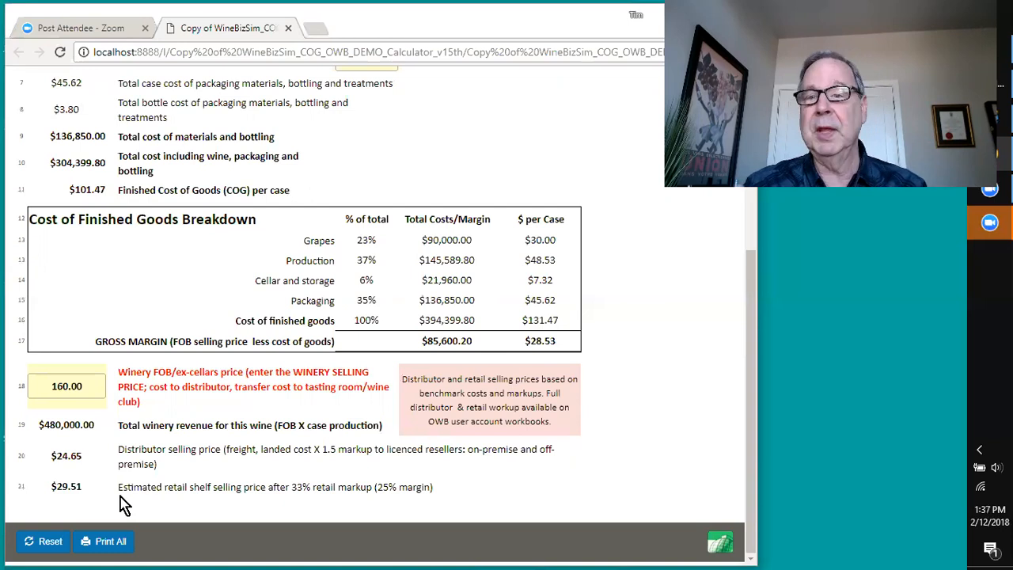
{"action": "mouse_move", "coordinate": [118, 474]}
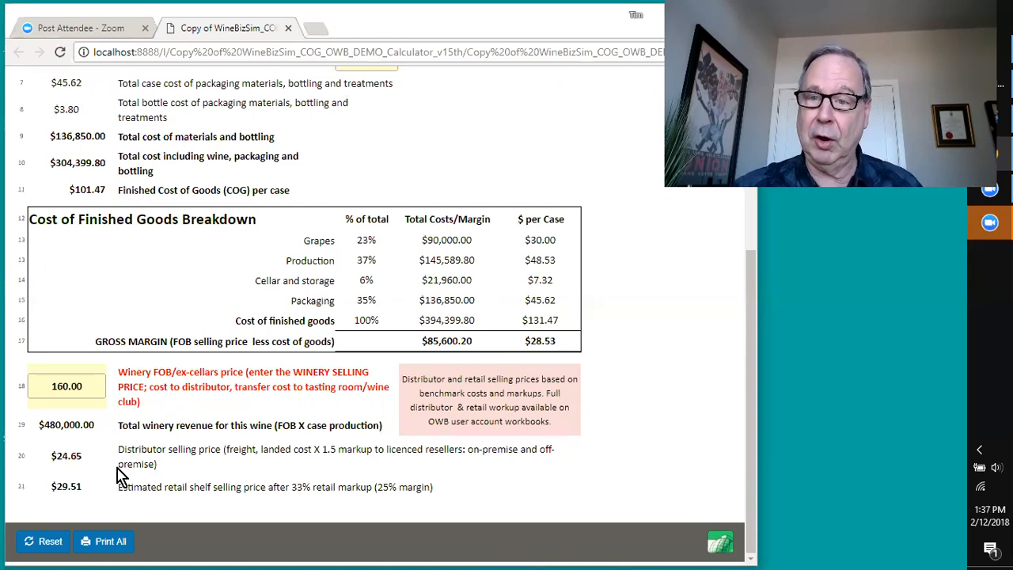